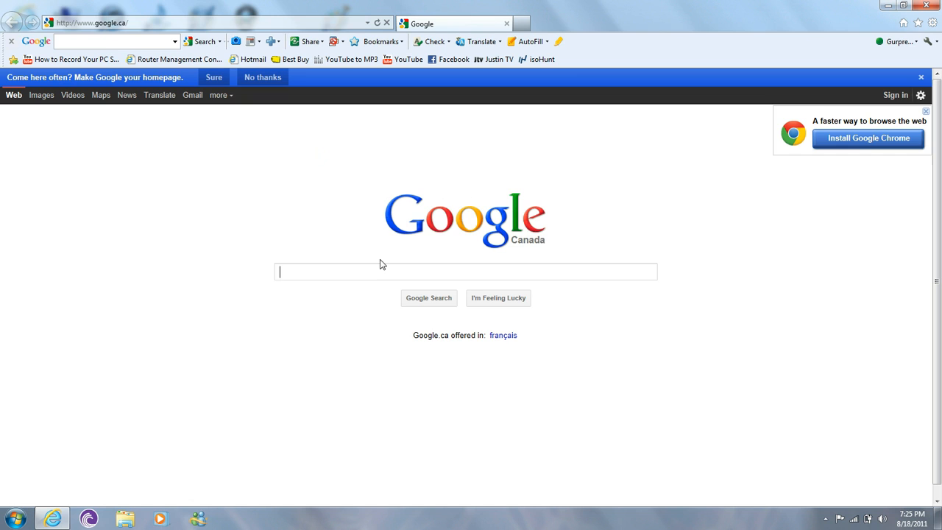
Search Google for 'youtube downloader'.
type("youtube downloader")
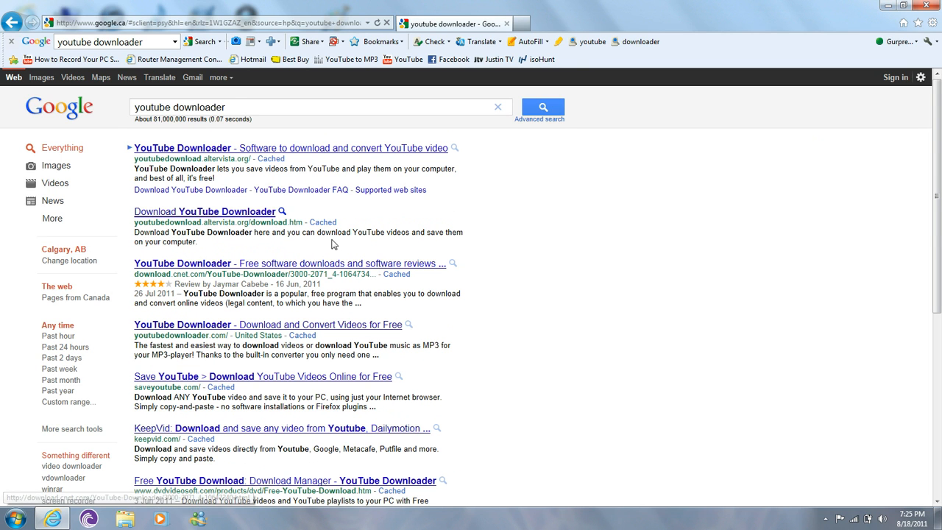
mouse_move(253, 151)
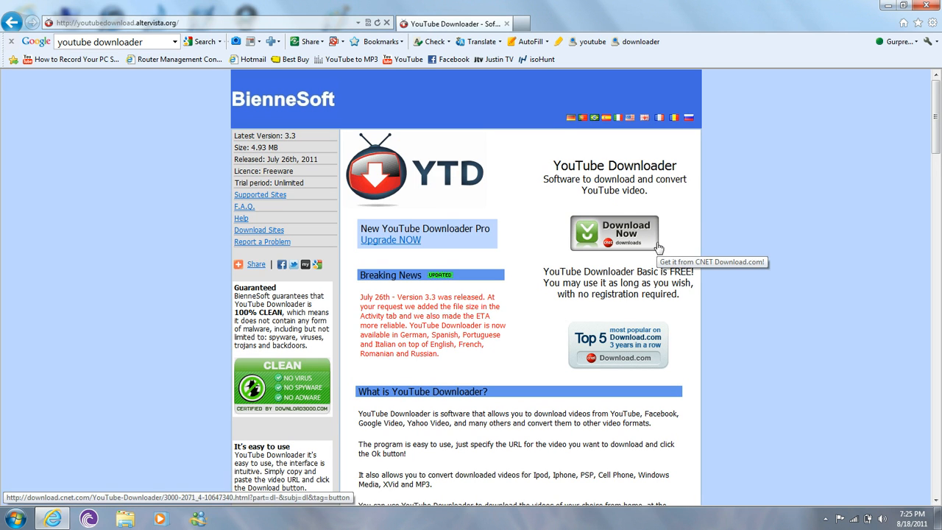
mouse_move(677, 245)
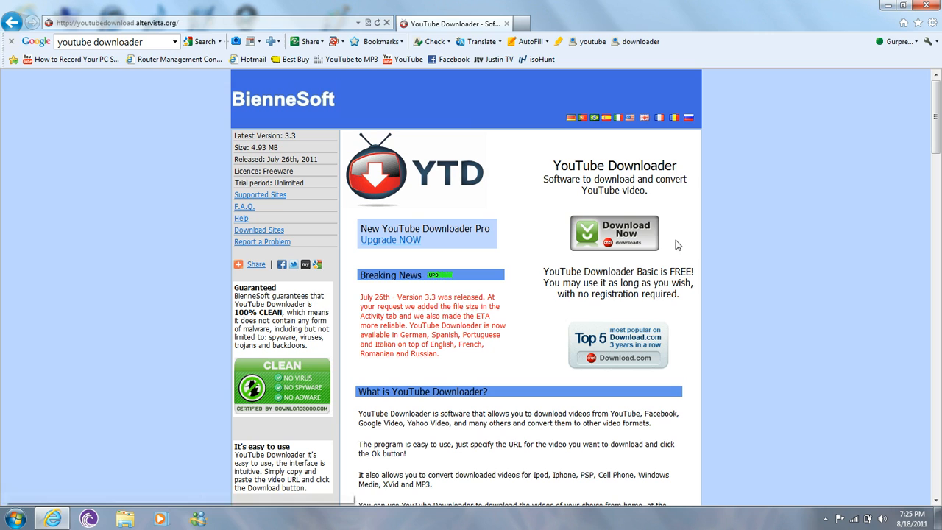
Download the 4.94MB YouTube Downloader installer from Download.com and run it.
left_click(615, 233)
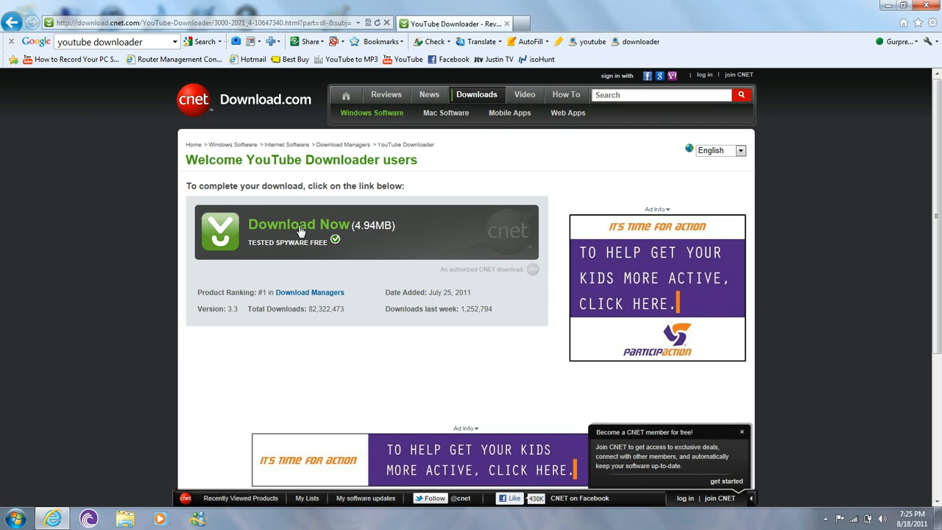
left_click(297, 224)
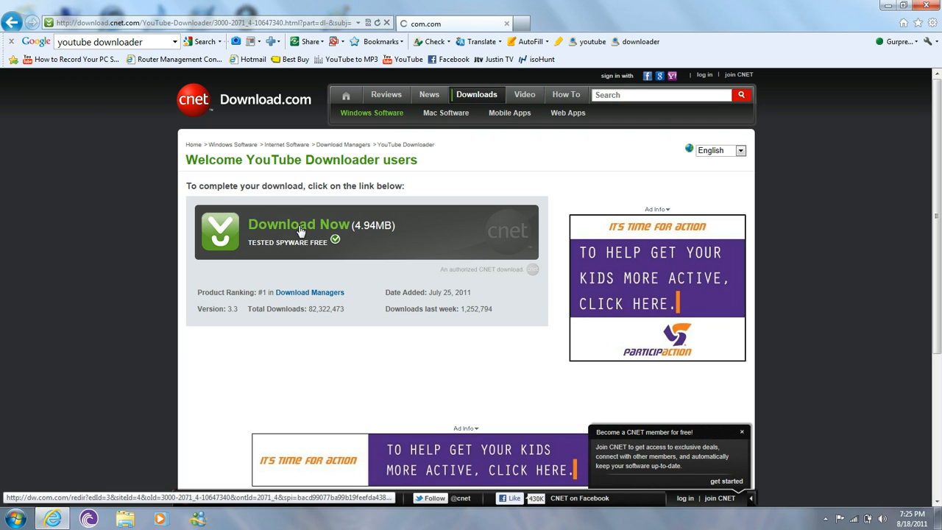
left_click(297, 223)
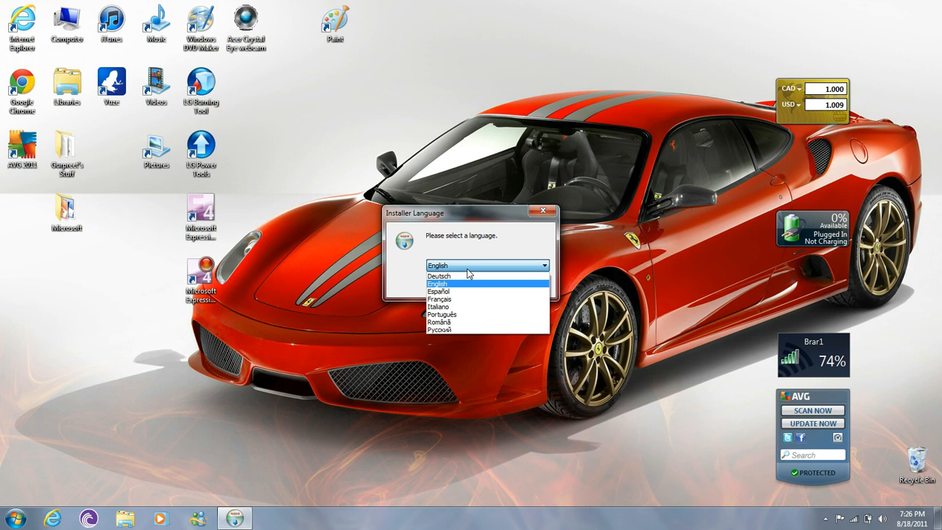
Keep English as the installer language and continue to the setup welcome screen.
left_click(436, 282)
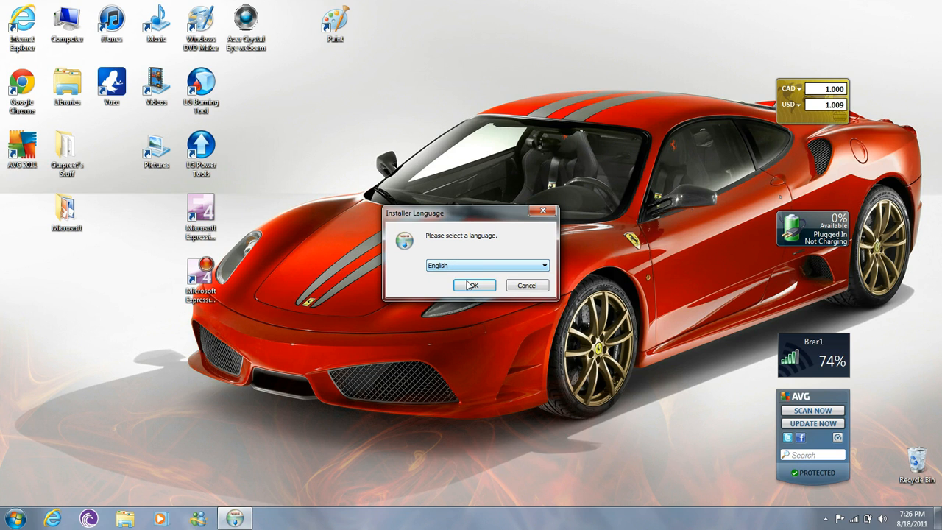
left_click(474, 286)
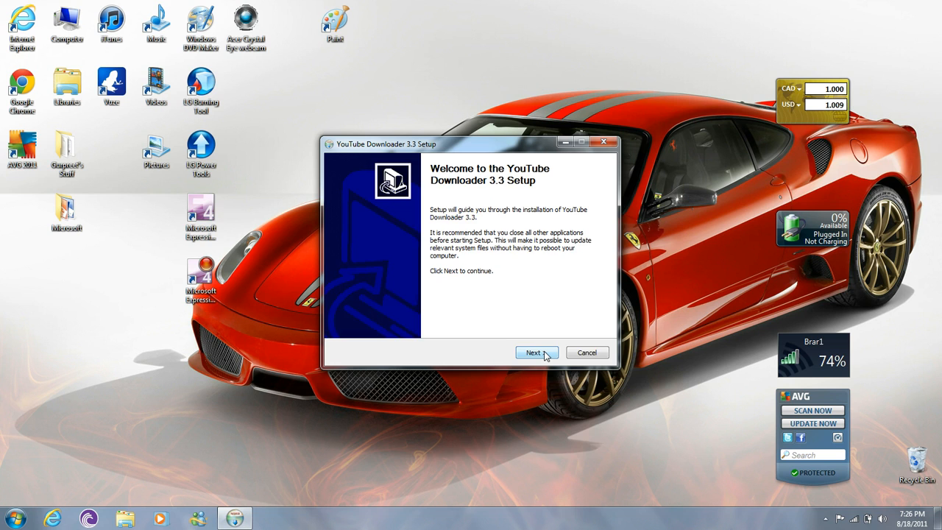
Install YouTube Downloader 3.3 to the default folder, accepting the toolbar but unticking McAfee Security Scan Plus.
left_click(536, 352)
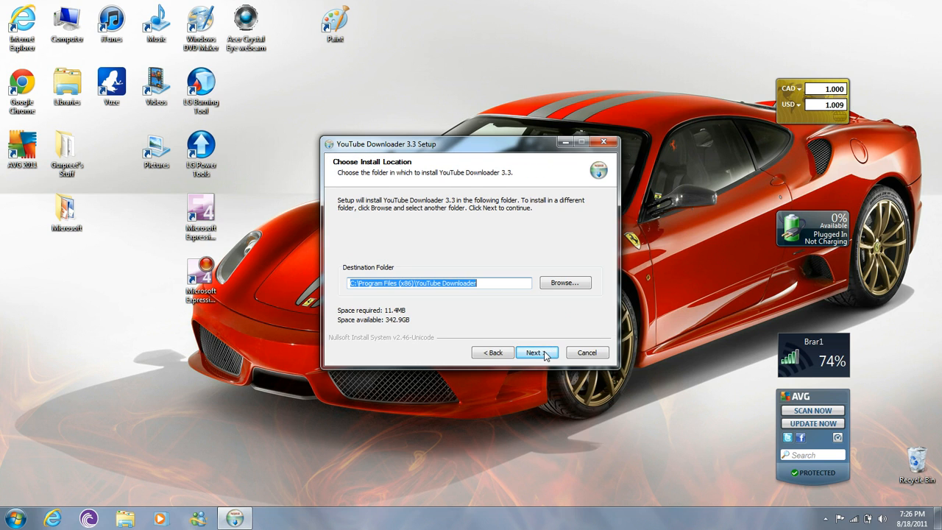
left_click(537, 351)
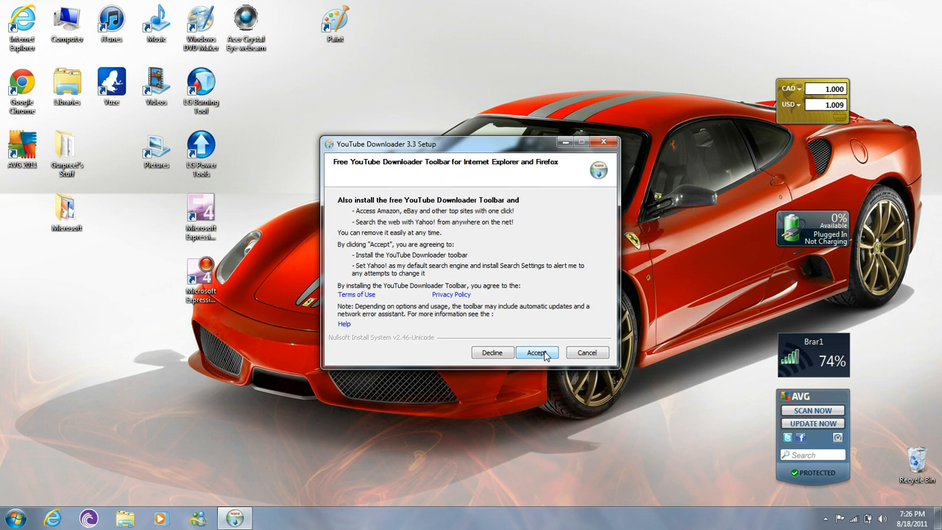
left_click(537, 353)
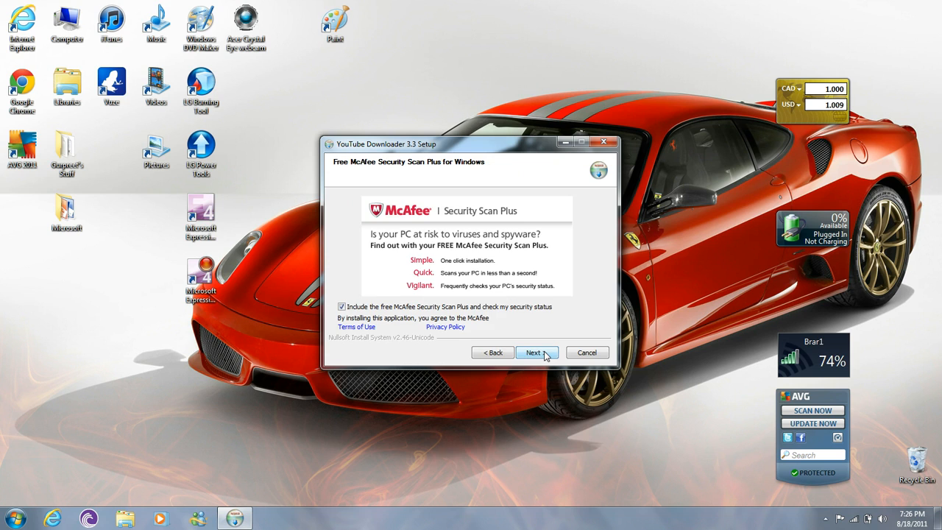
left_click(342, 306)
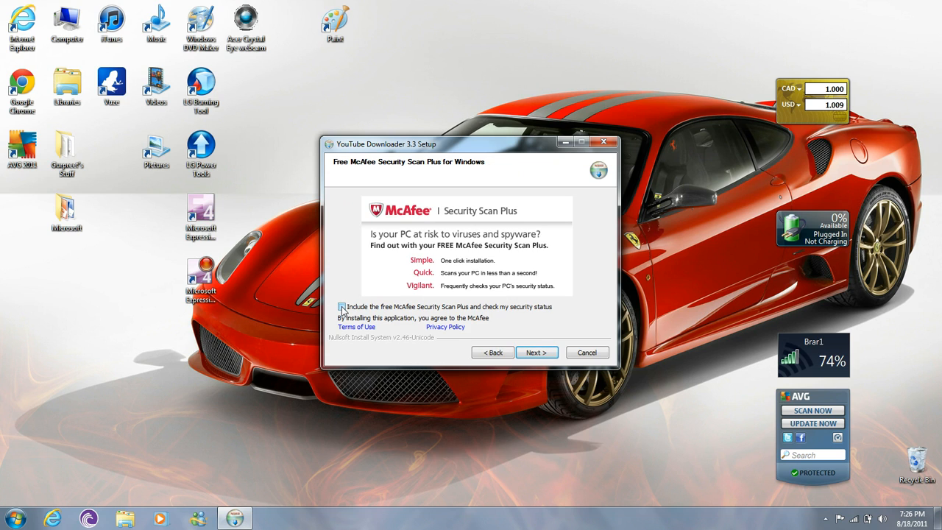
left_click(341, 306)
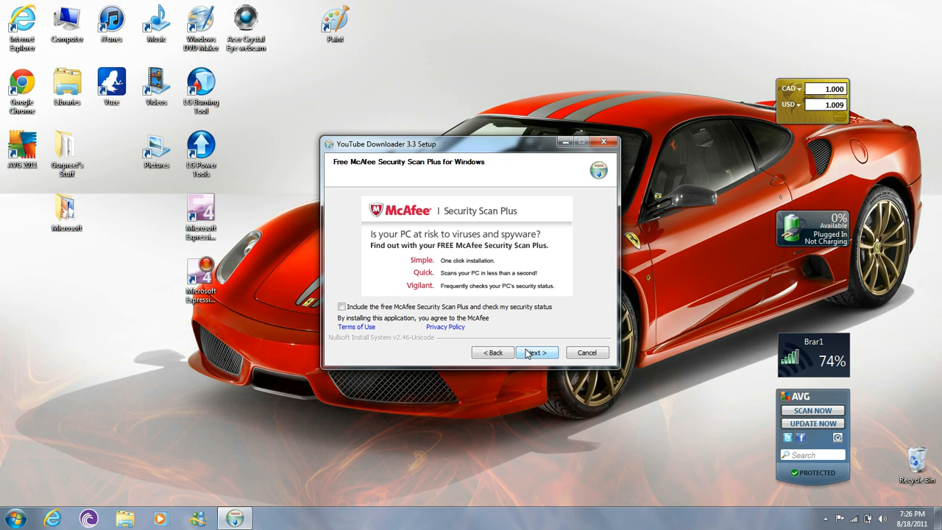
left_click(536, 351)
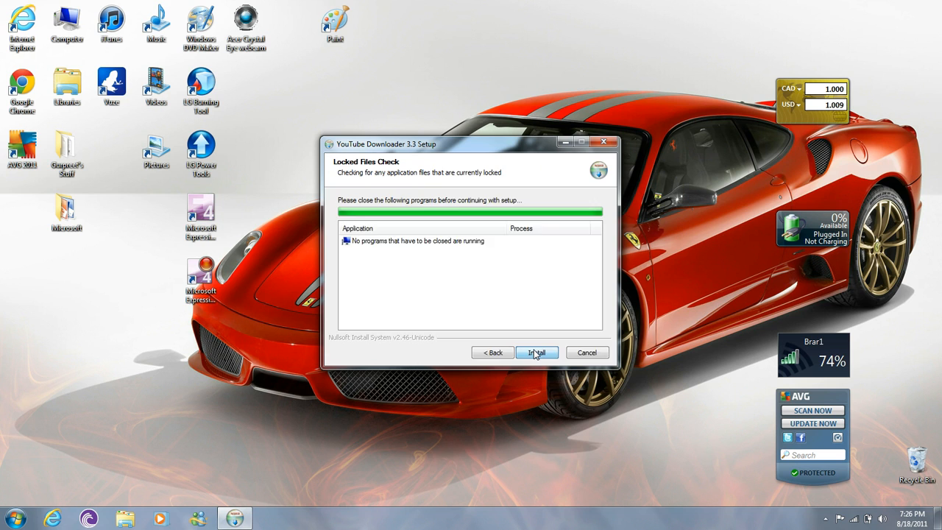
left_click(535, 352)
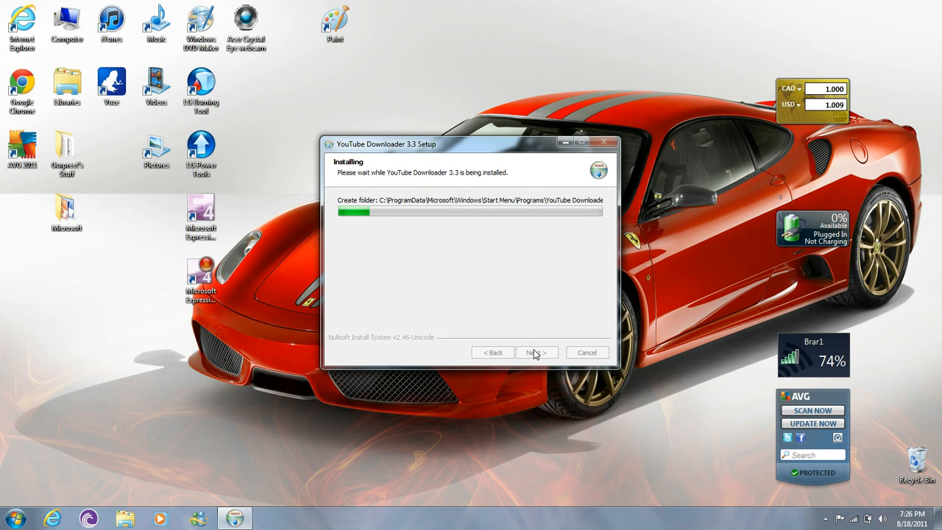
left_click(536, 353)
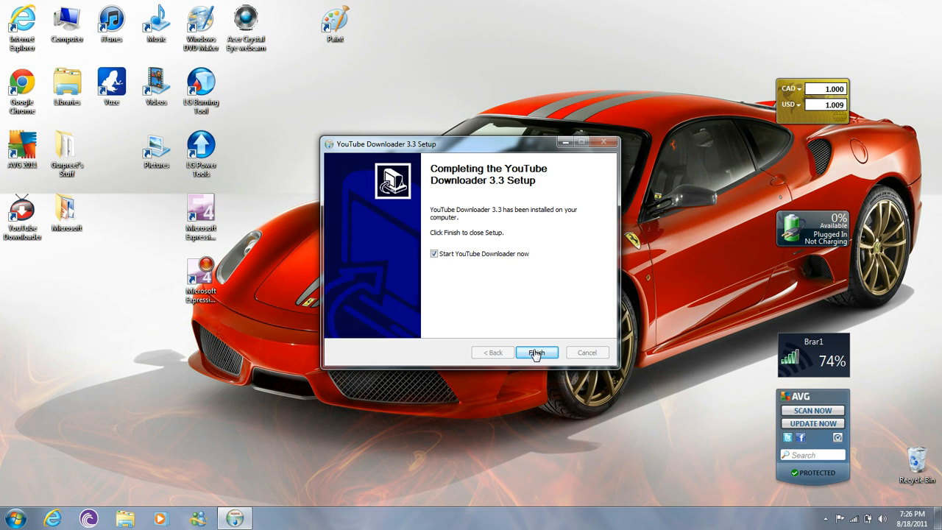
Finish setup with 'Start YouTube Downloader now' kept ticked so YTD launches.
left_click(536, 351)
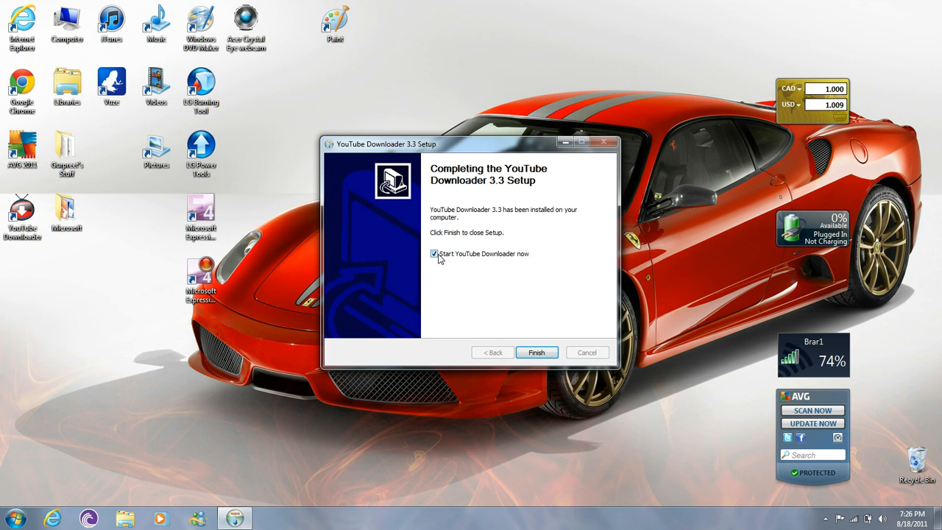
mouse_move(544, 355)
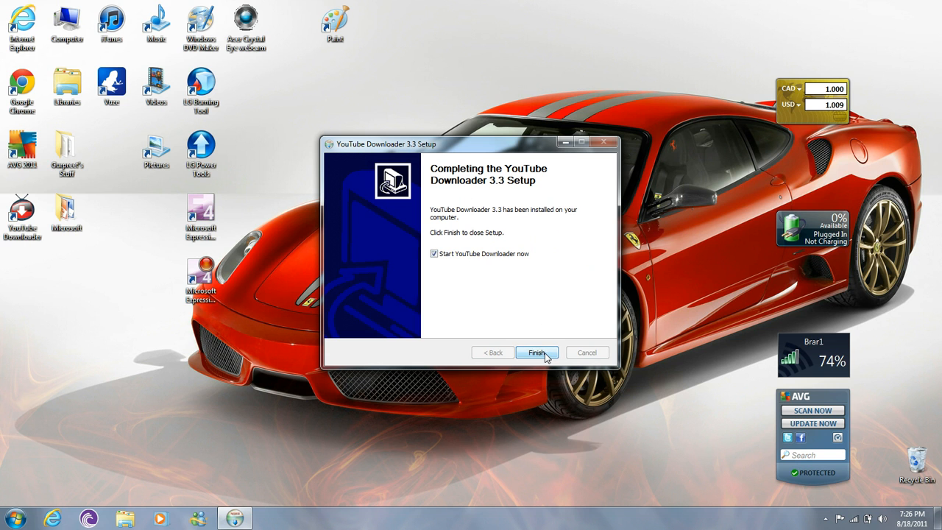
left_click(536, 353)
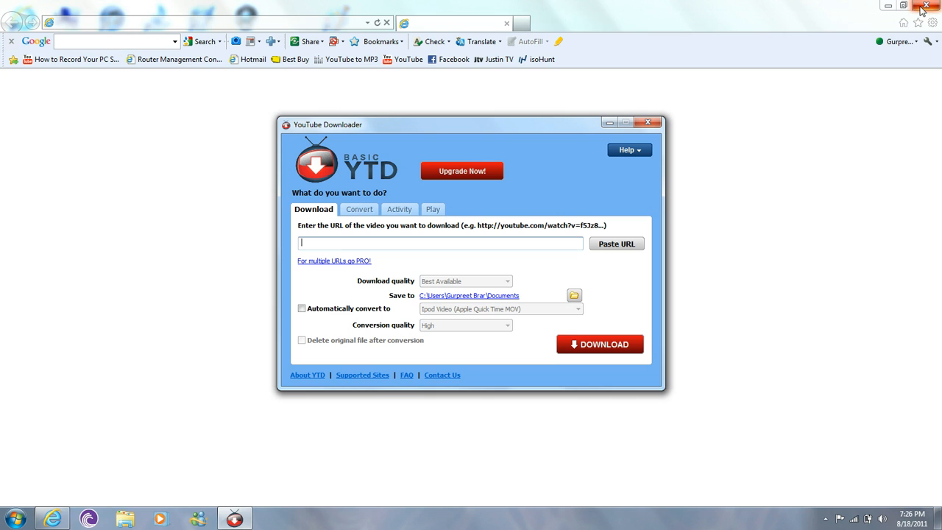
mouse_move(588, 7)
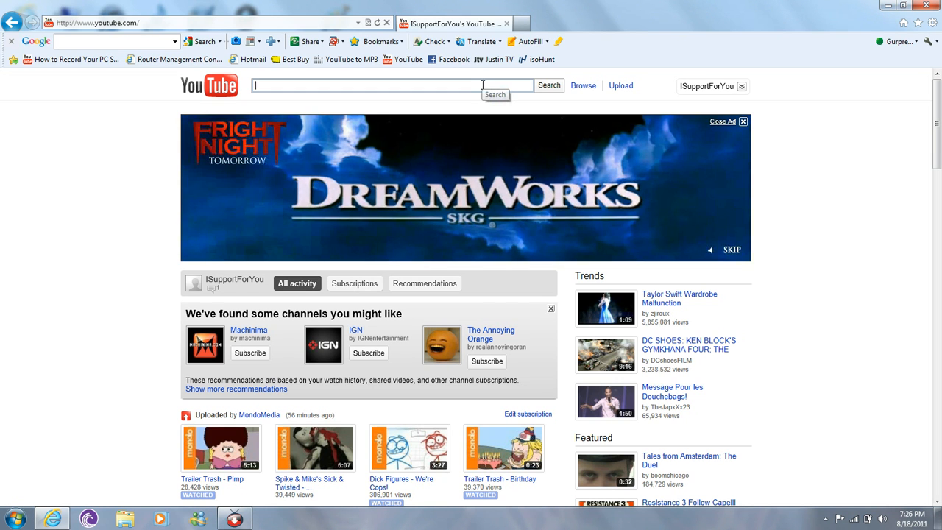
Open the 'Water Proof, Shock Proof' case video from the Liked section of youtube.com.
scroll("down", 3)
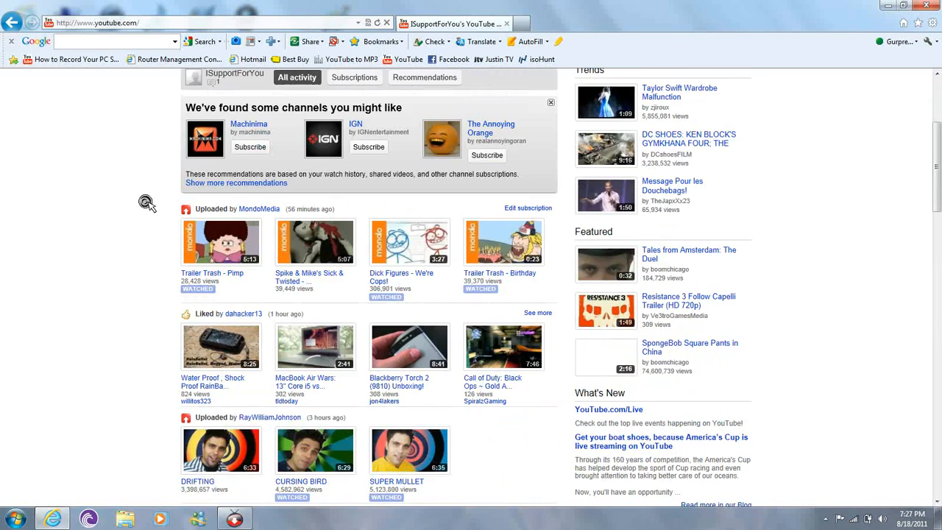
scroll("down", 3)
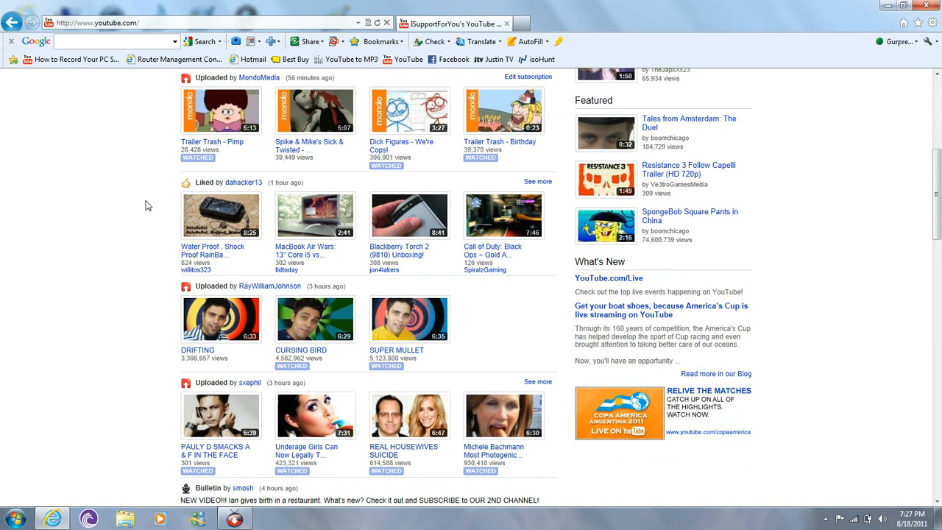
mouse_move(214, 221)
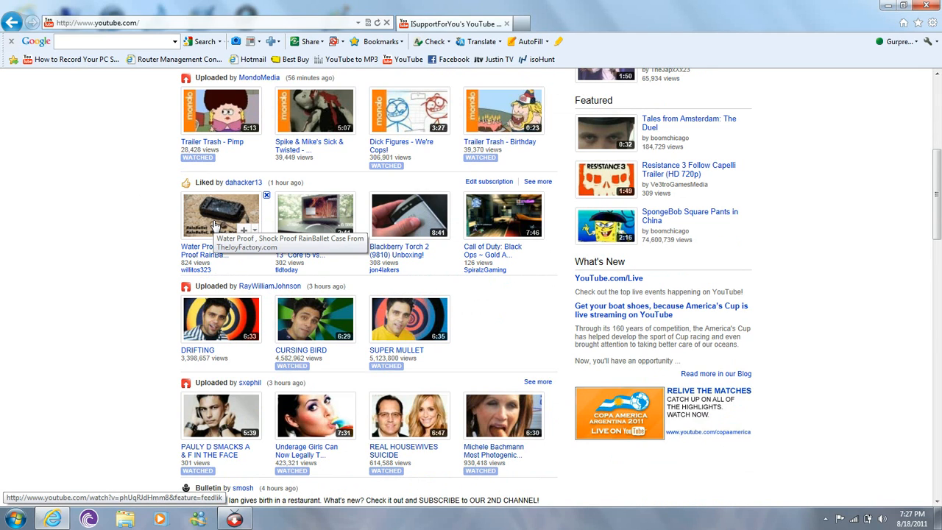
left_click(220, 214)
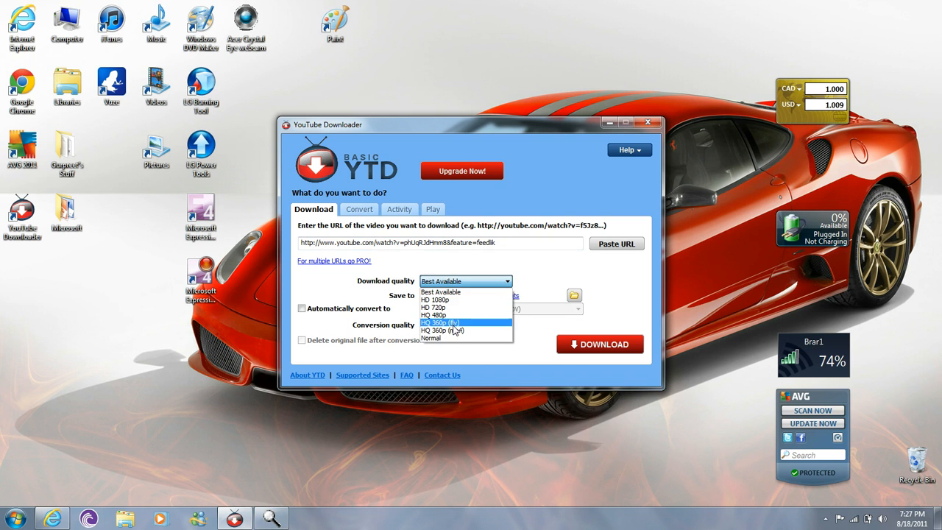
mouse_move(459, 329)
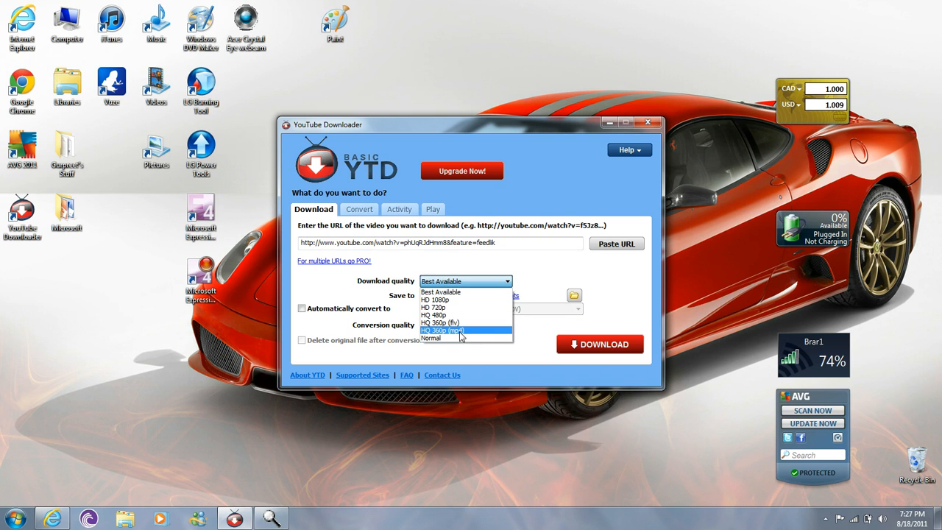
mouse_move(487, 324)
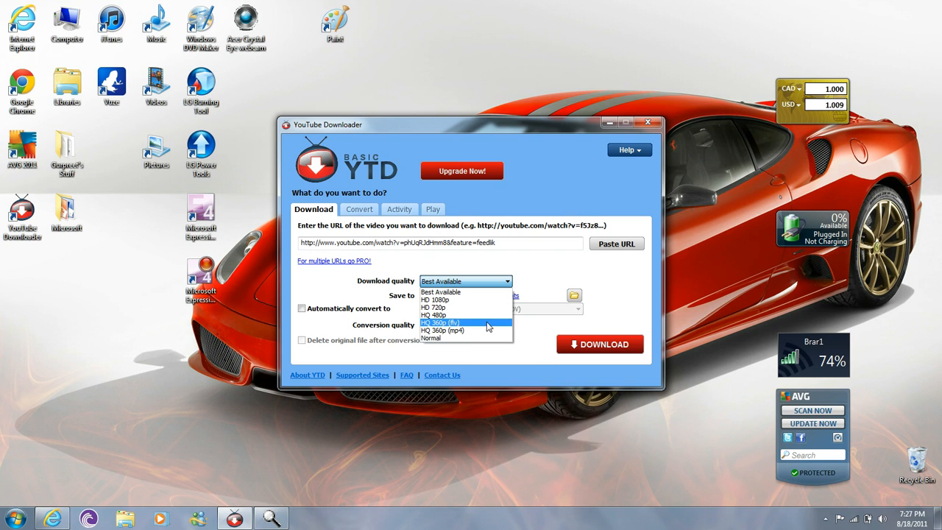
mouse_move(462, 329)
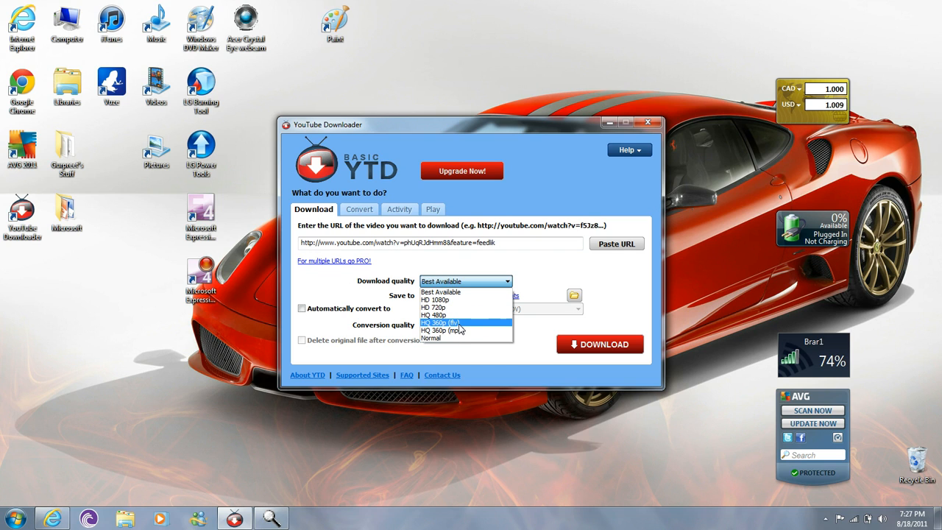
mouse_move(441, 315)
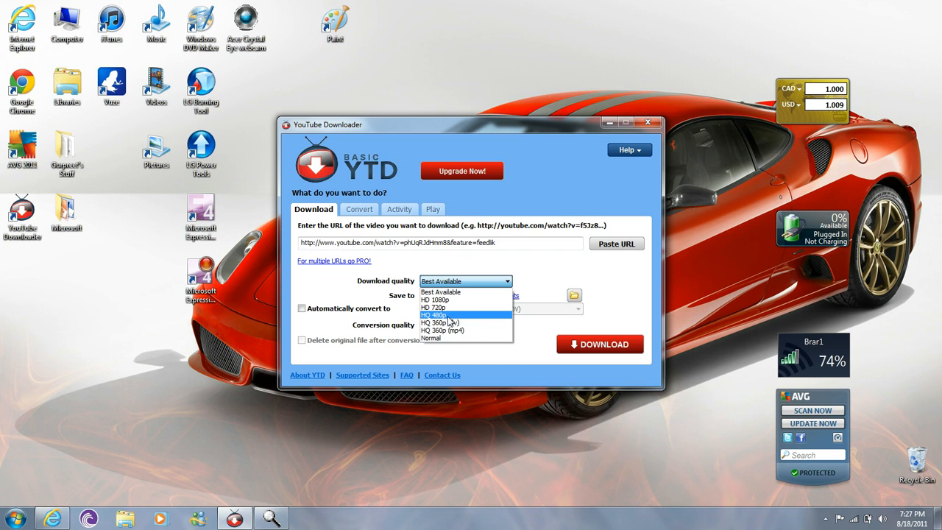
mouse_move(465, 300)
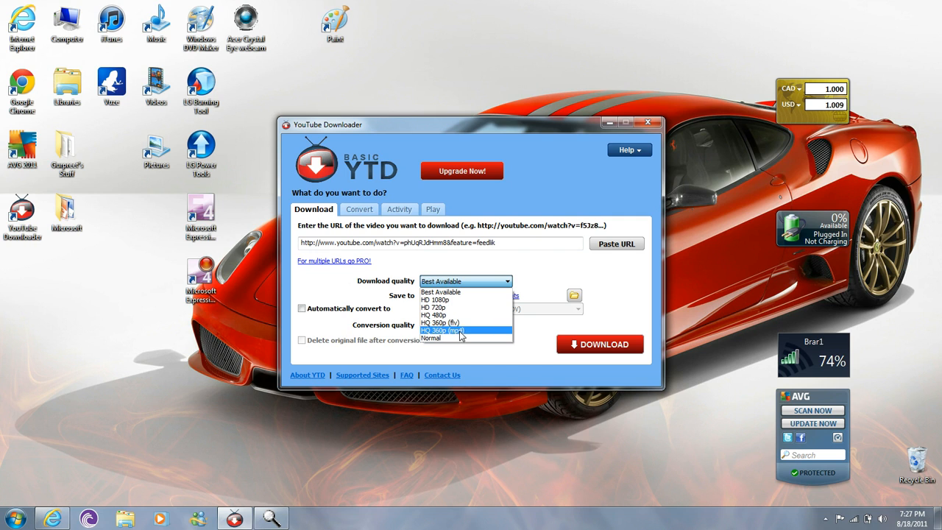
Download the waterproof case video at HQ 360p (mp4) quality.
left_click(454, 330)
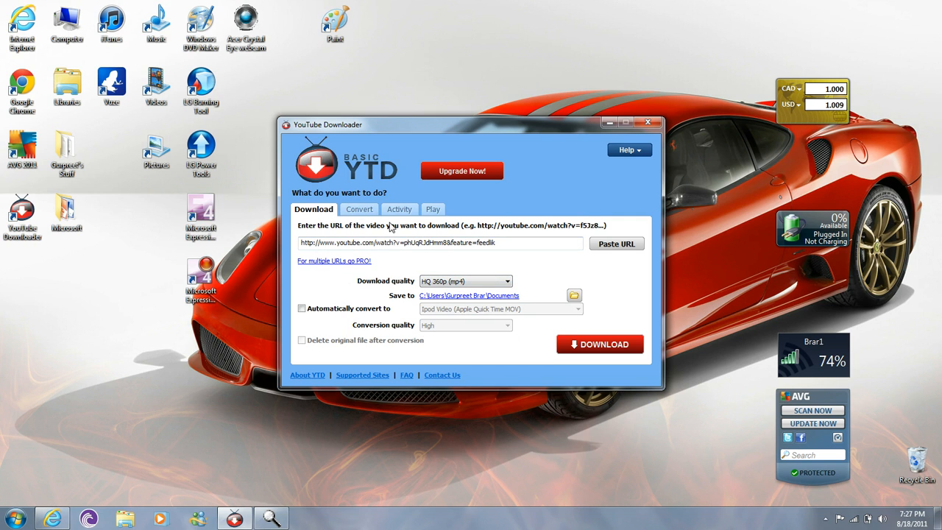
mouse_move(576, 345)
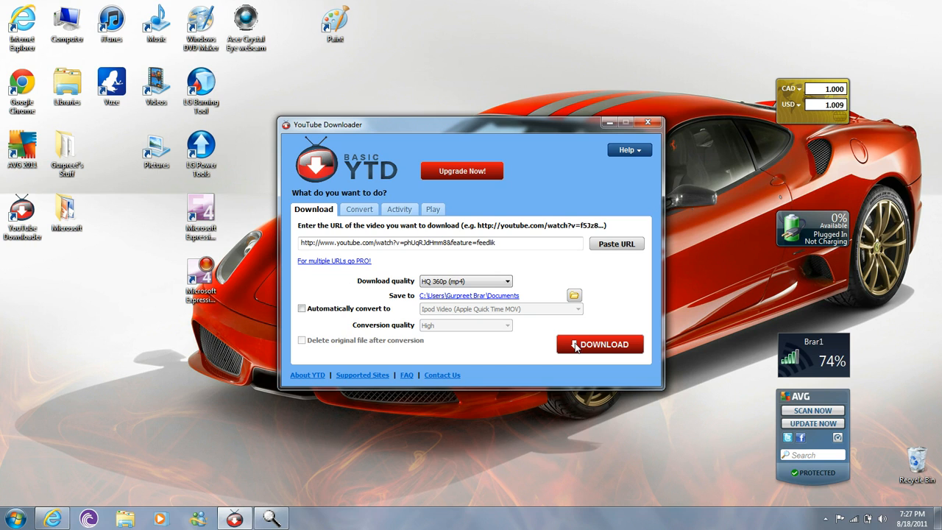
left_click(600, 345)
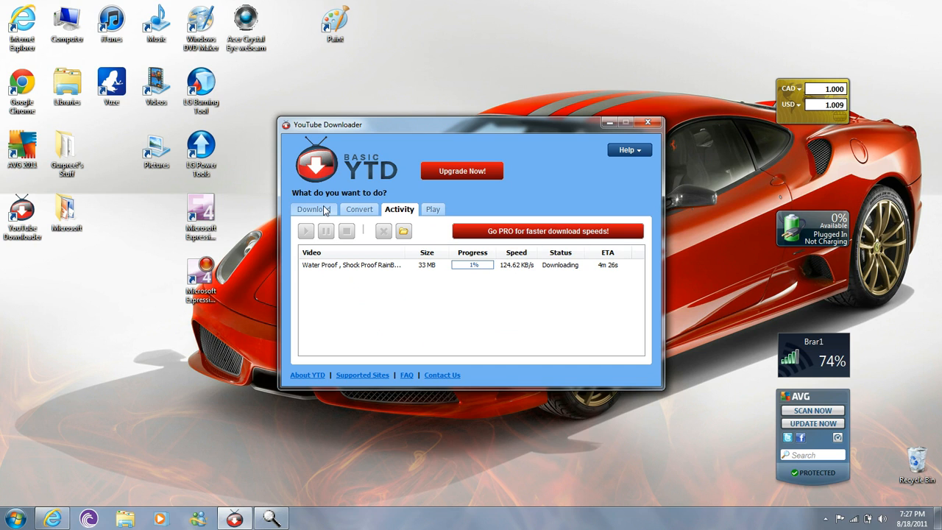
Return to Internet Explorer and go back to the MacBook Air Wars video page.
left_click(312, 209)
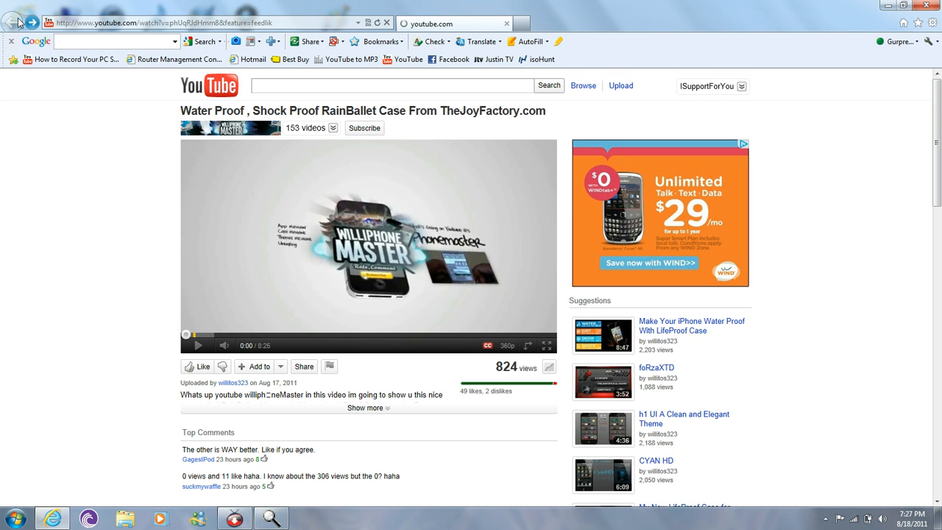
left_click(12, 18)
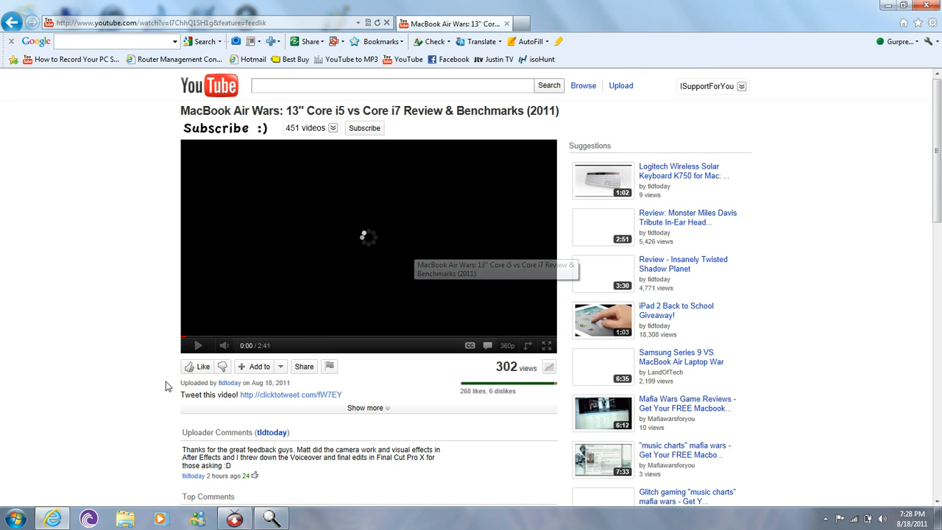
Select the MacBook Air Wars video's web address in the browser address bar.
left_click(197, 345)
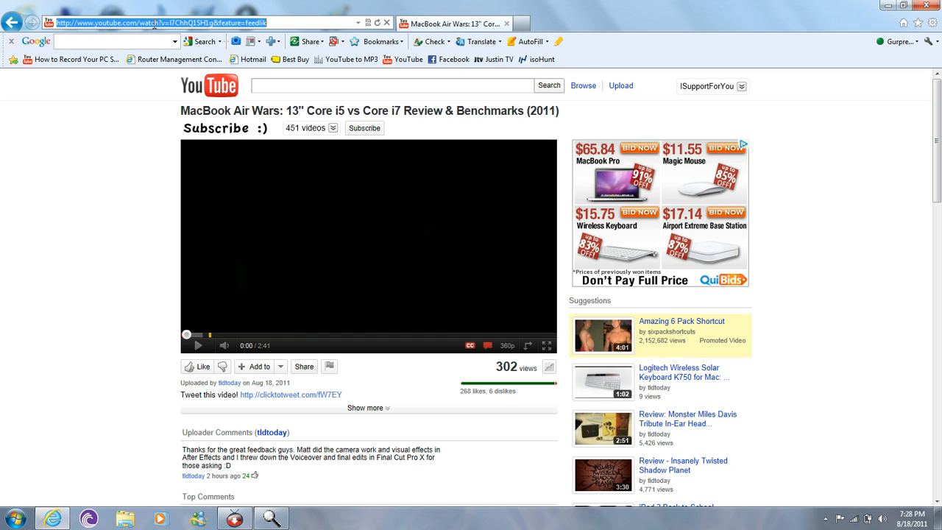
mouse_move(827, 9)
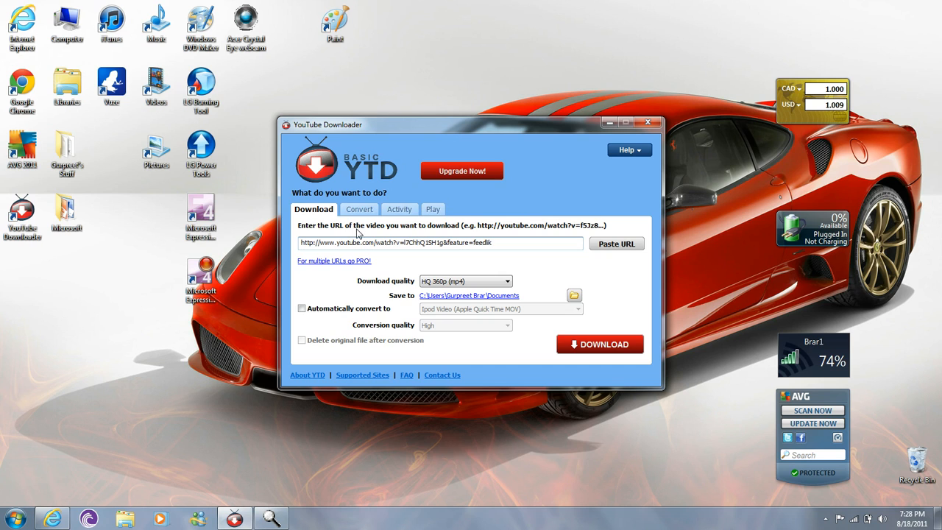
Start downloading the MacBook Air Core i5 vs i7 review video alongside the first one.
left_click(520, 243)
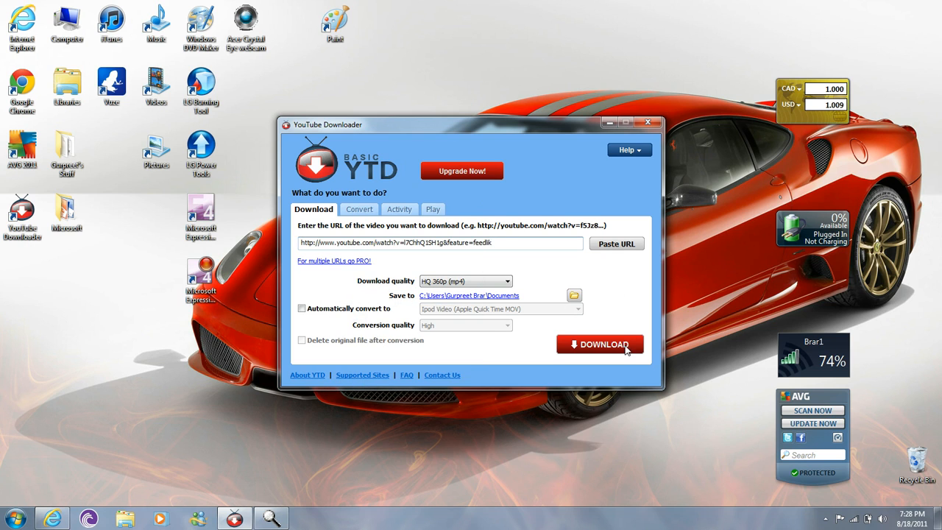
left_click(600, 344)
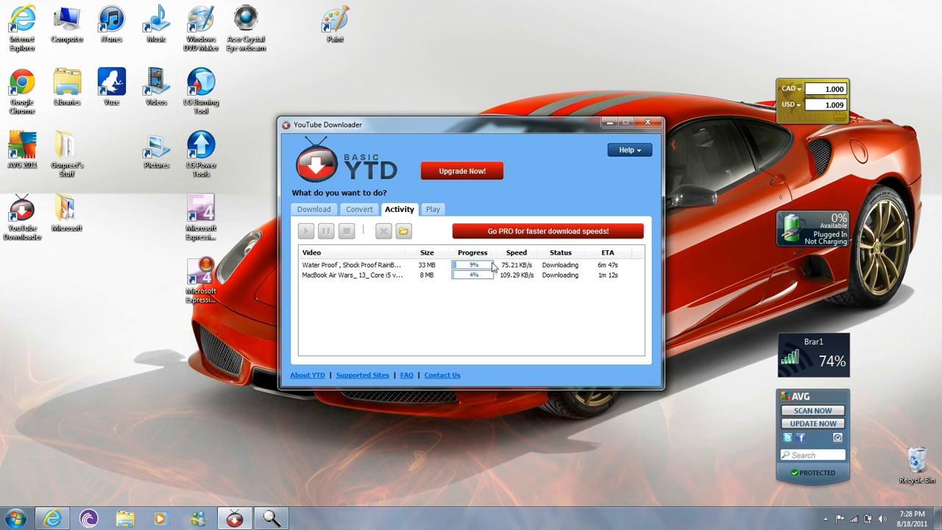
mouse_move(503, 298)
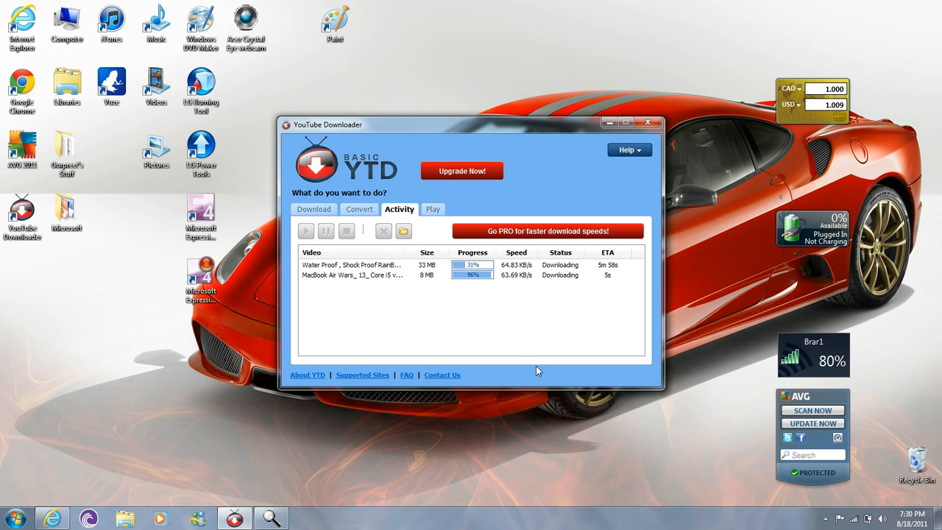
mouse_move(497, 281)
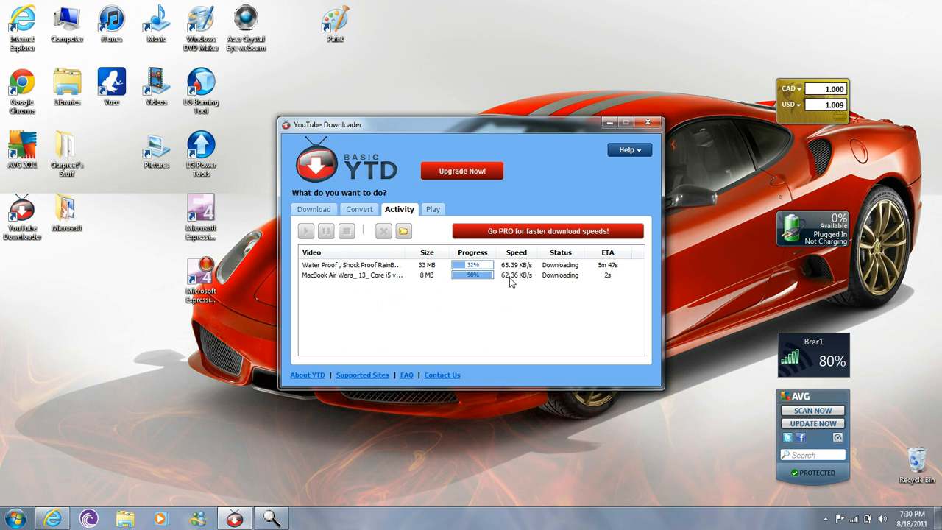
mouse_move(608, 288)
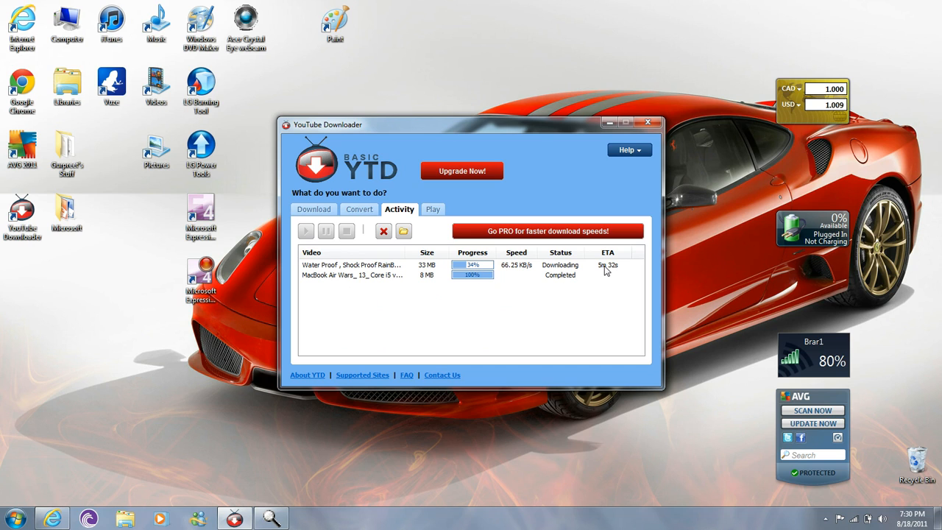
mouse_move(394, 290)
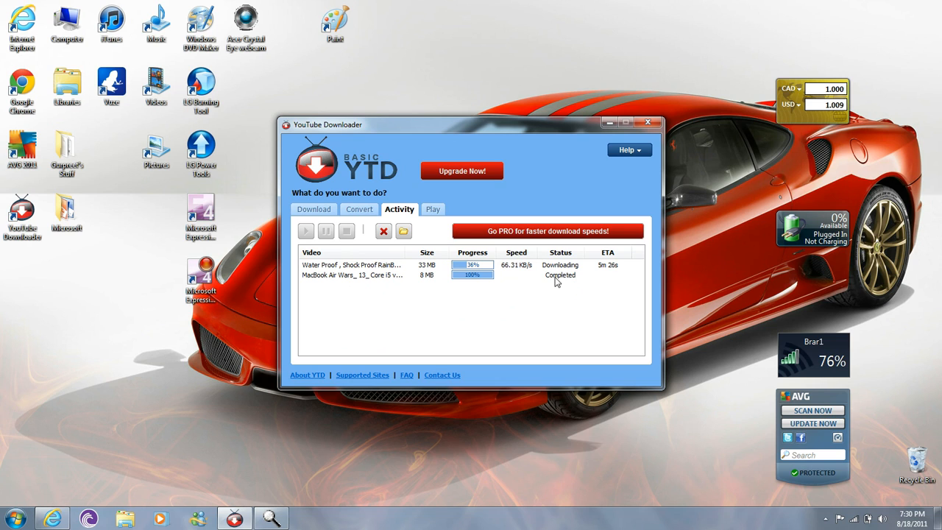
mouse_move(606, 286)
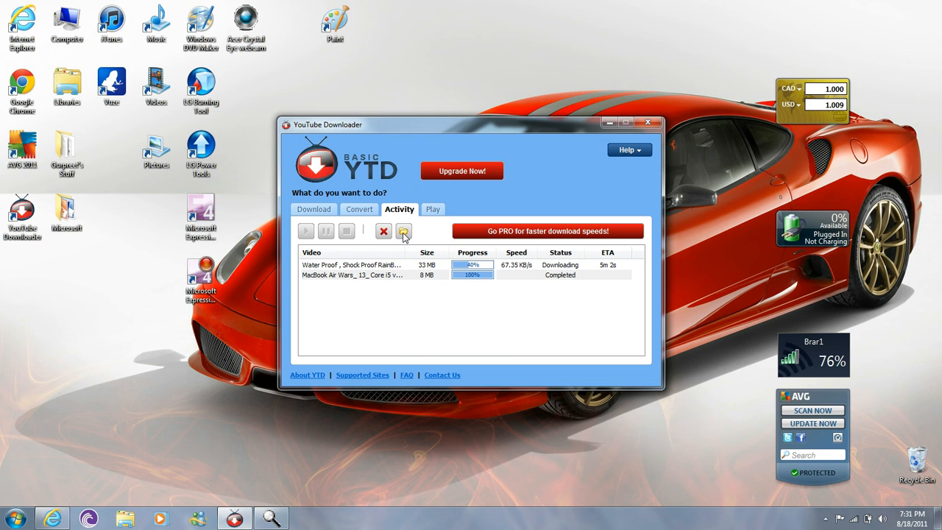
Show the downloads folder from YTD's Activity list and select the MacBook Air Wars file in My Documents.
left_click(404, 230)
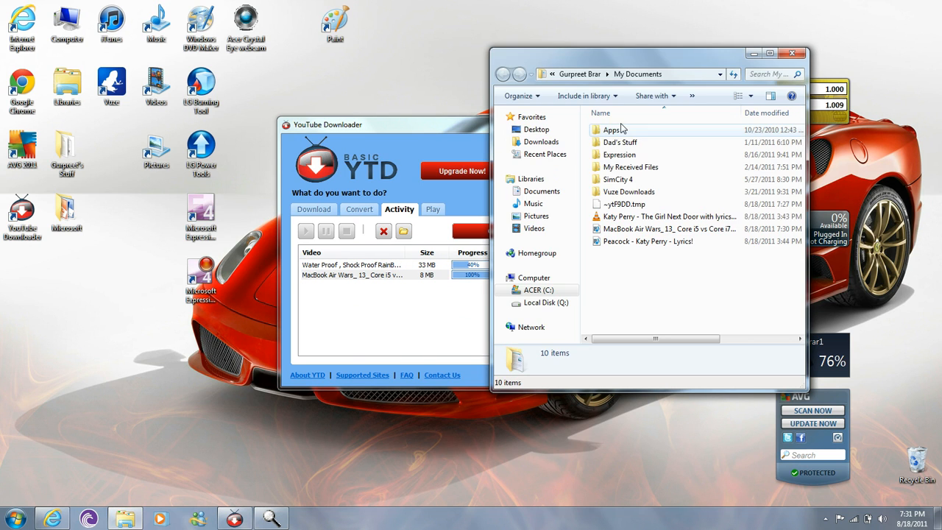
mouse_move(665, 220)
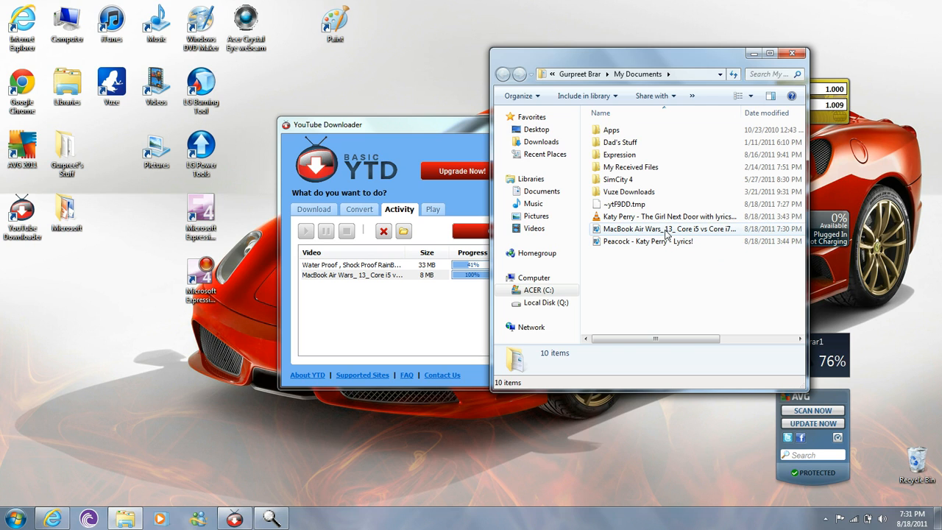
left_click(666, 230)
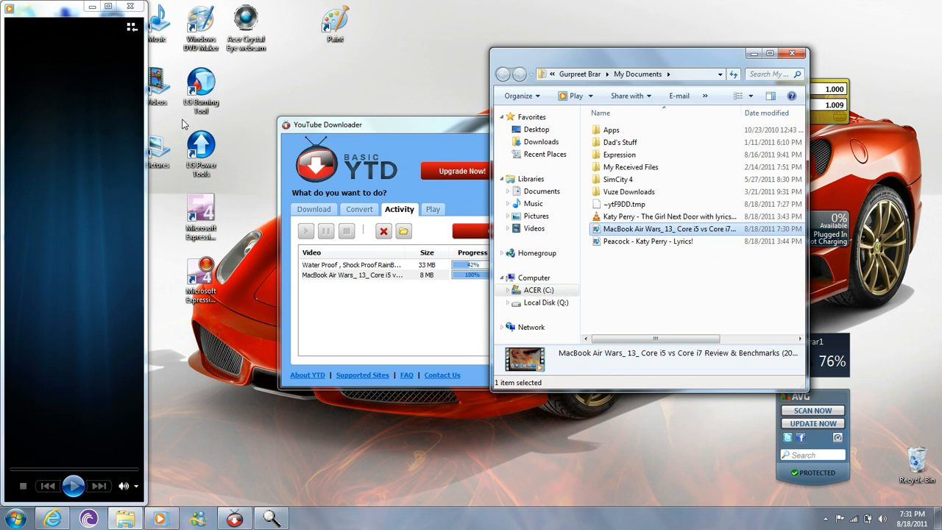
Play the MacBook Air Wars video full screen in Windows Media Player, then close the player.
double_click(662, 229)
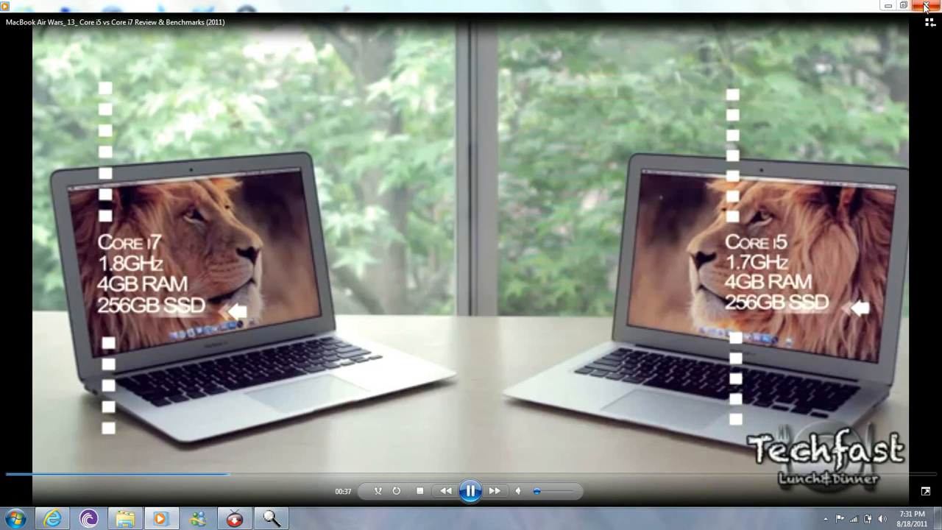
left_click(923, 9)
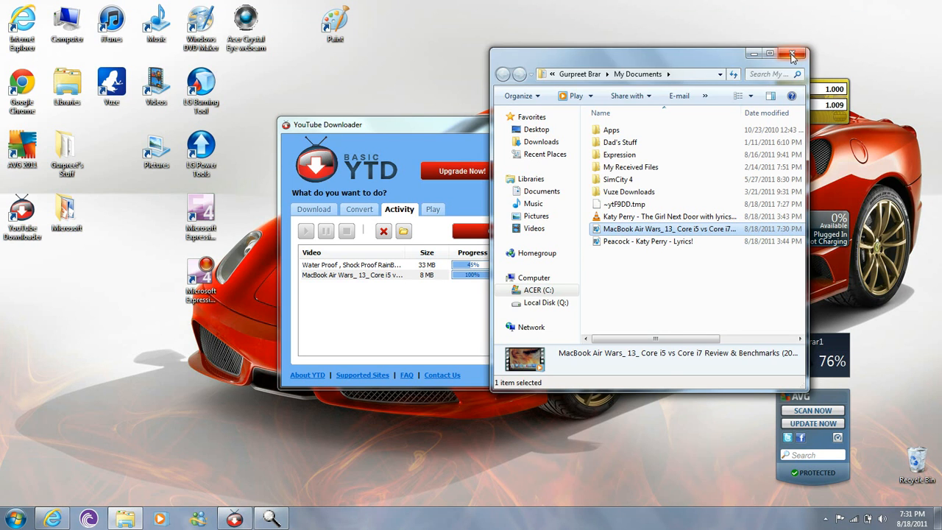
Close My Documents and YouTube Downloader, decline the search provider change and dismiss the tray notification.
left_click(793, 50)
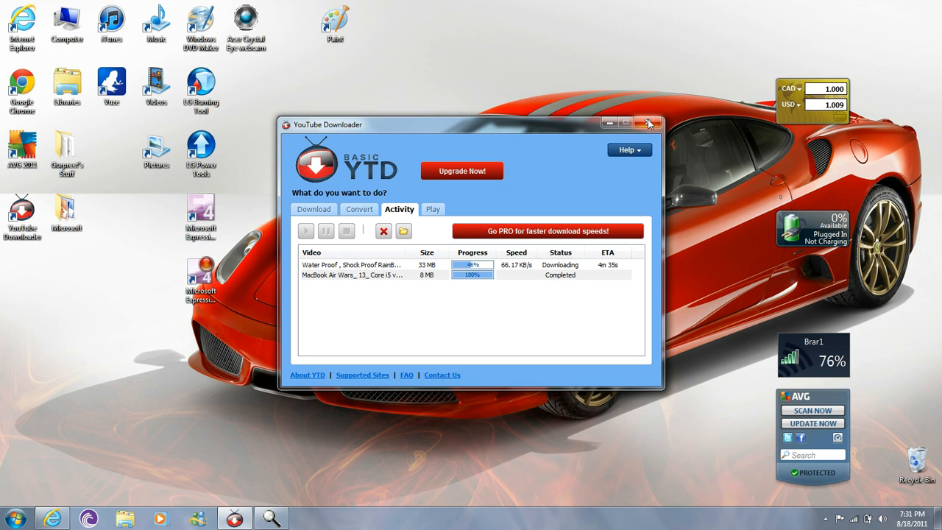
left_click(648, 123)
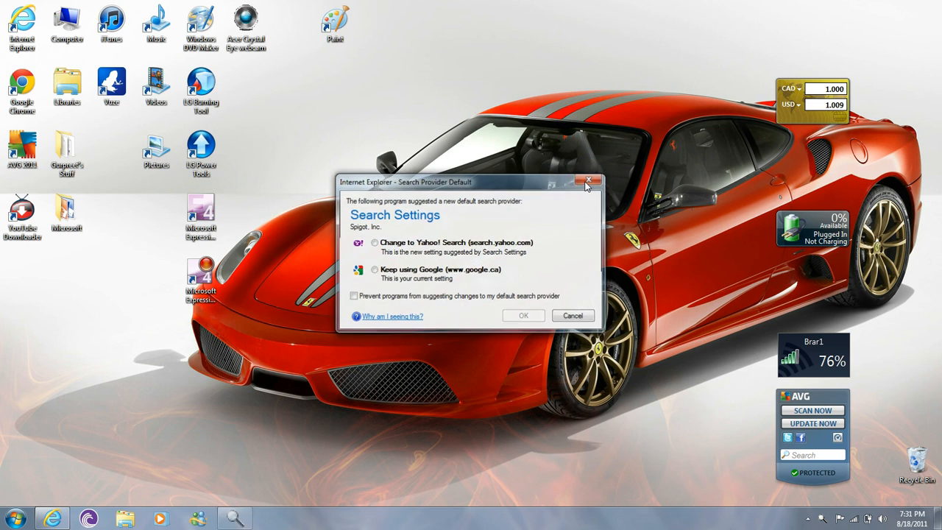
left_click(586, 181)
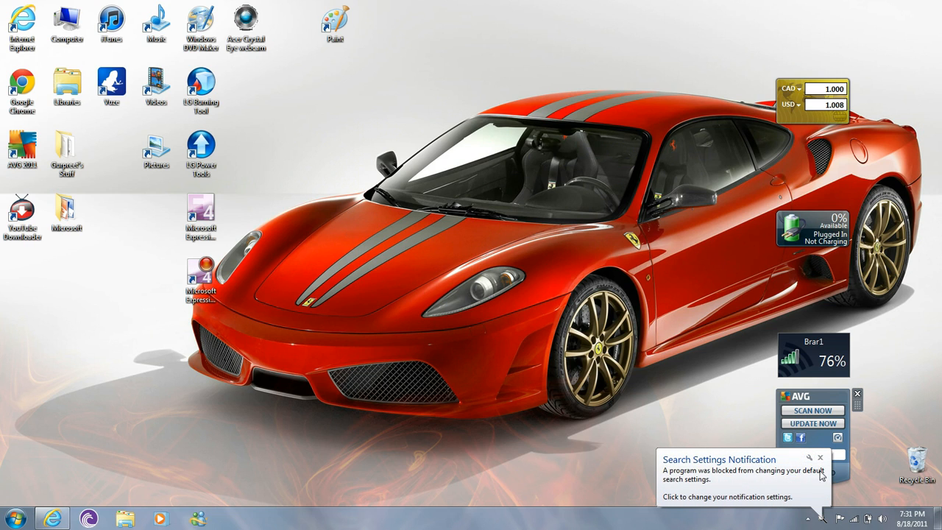
left_click(821, 459)
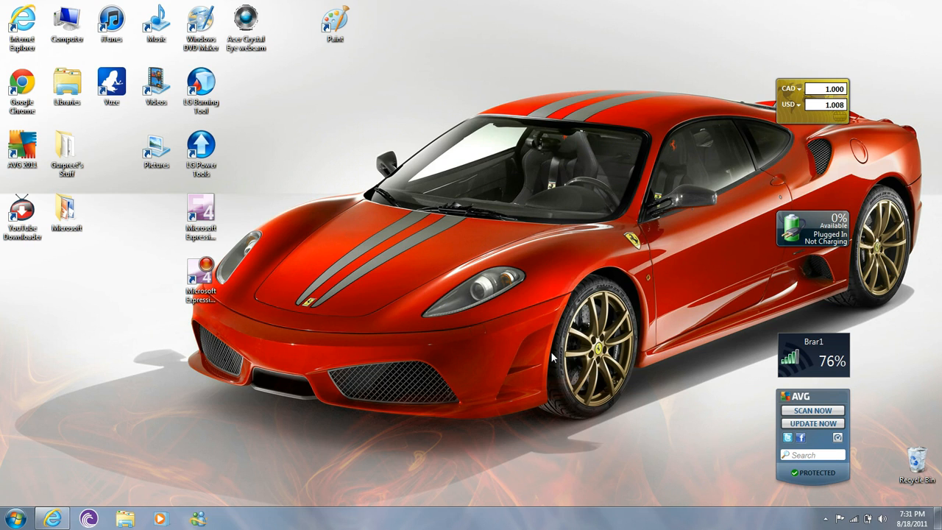